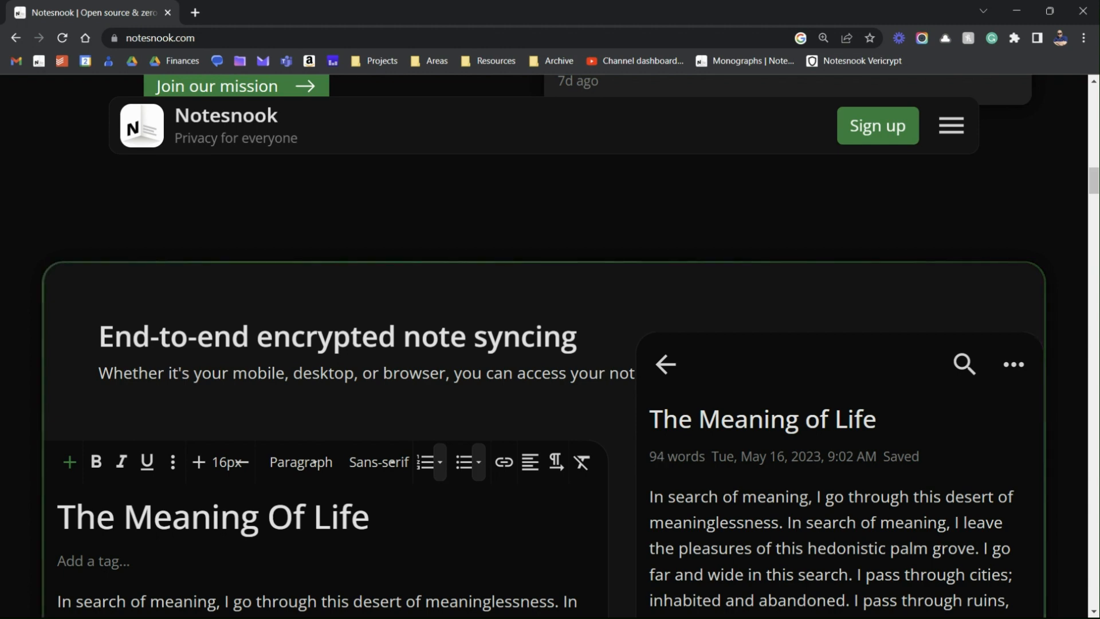
- Scroll the homepage down to the 'Get Notesnook on all your devices' downloads section
scroll("down", 3)
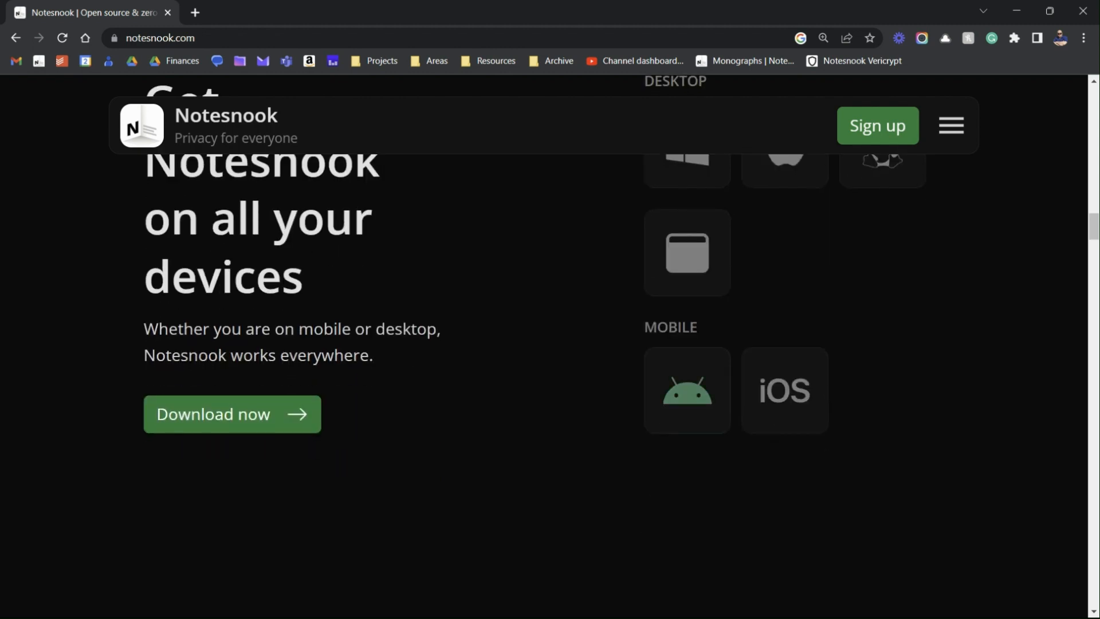
scroll("down", 3)
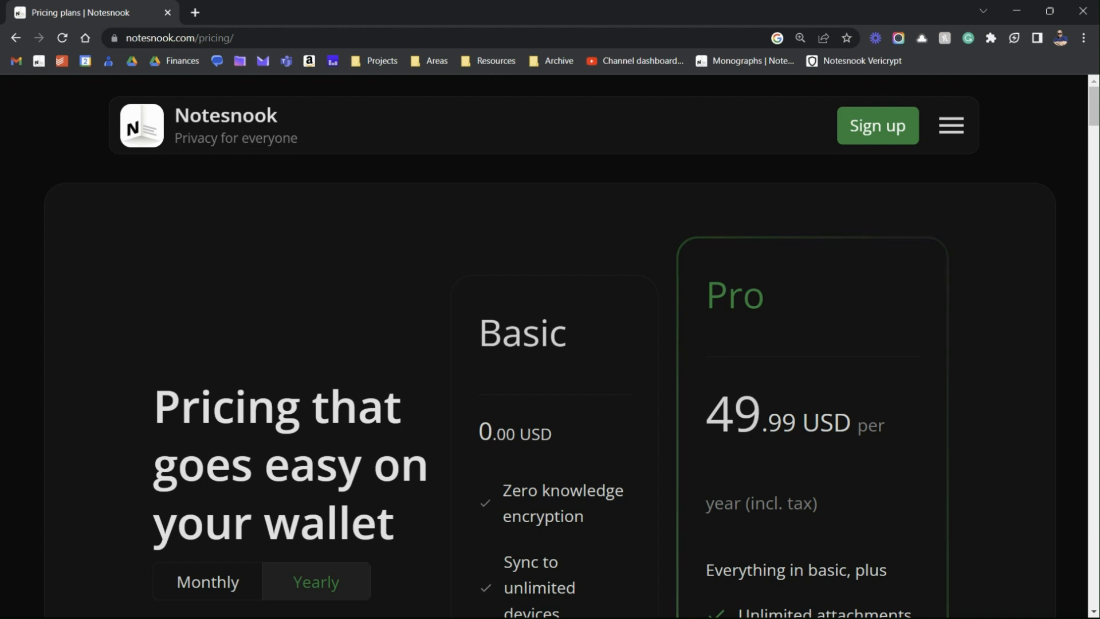
- Go from the pricing page to the Notesnook account sign-up page
left_click(877, 126)
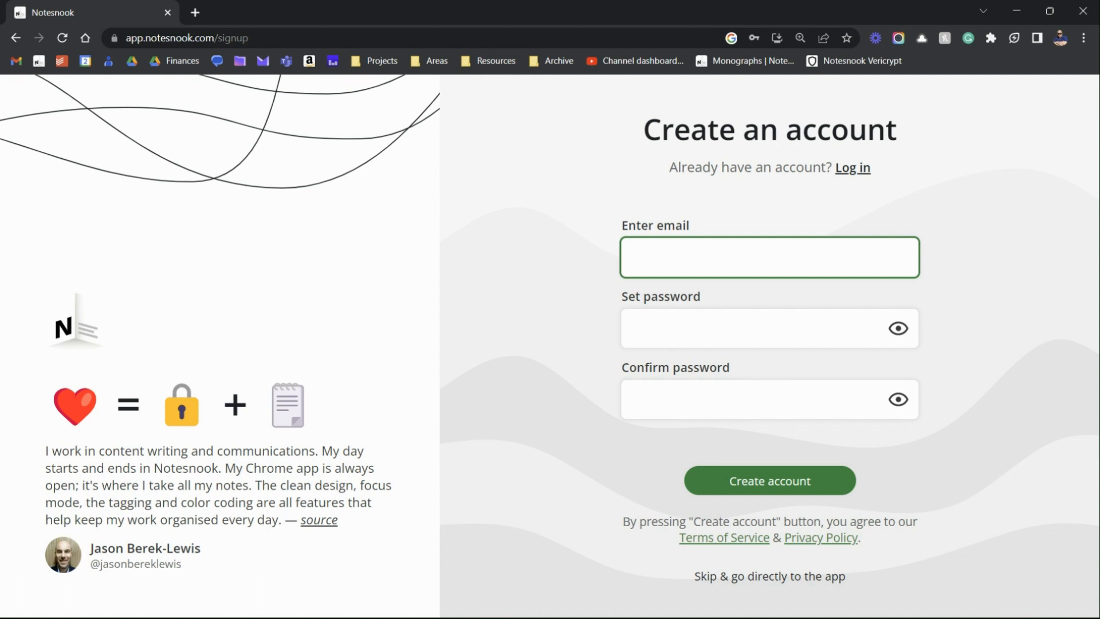